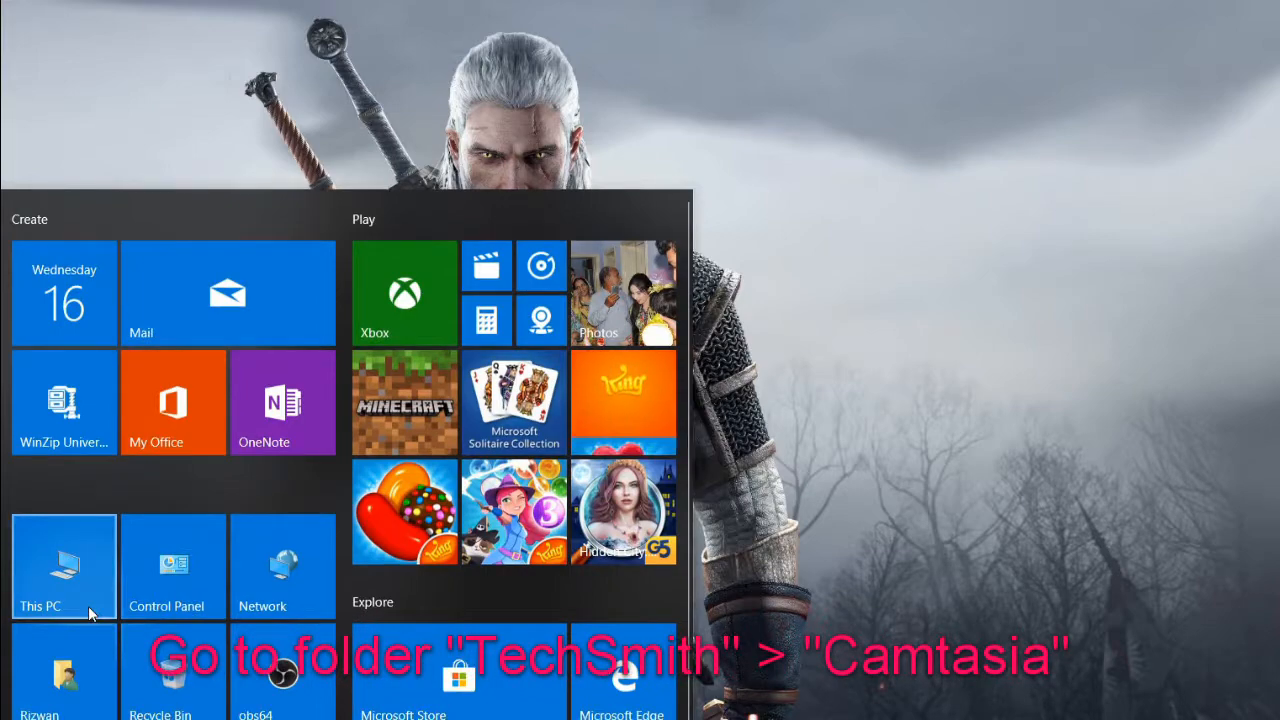
Navigate from This PC into OS (C:) > Program Files > TechSmith.
left_click(64, 566)
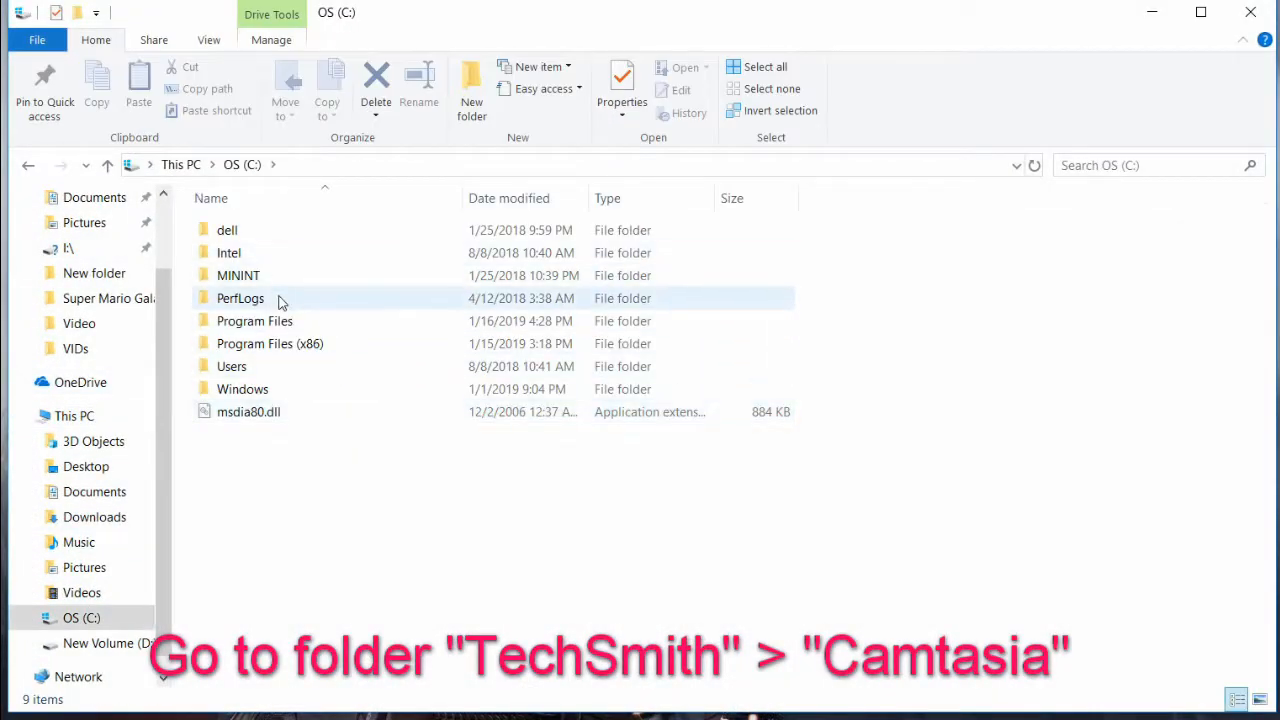
double_click(254, 320)
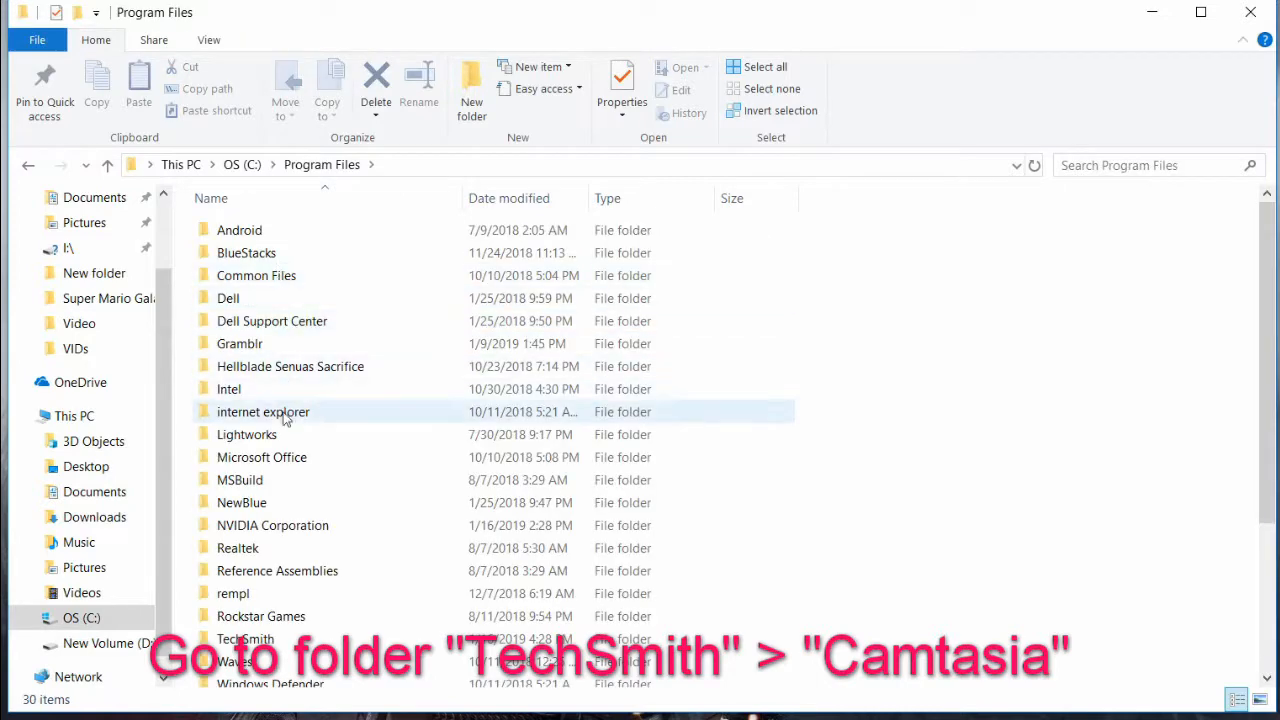
scroll("down", 3)
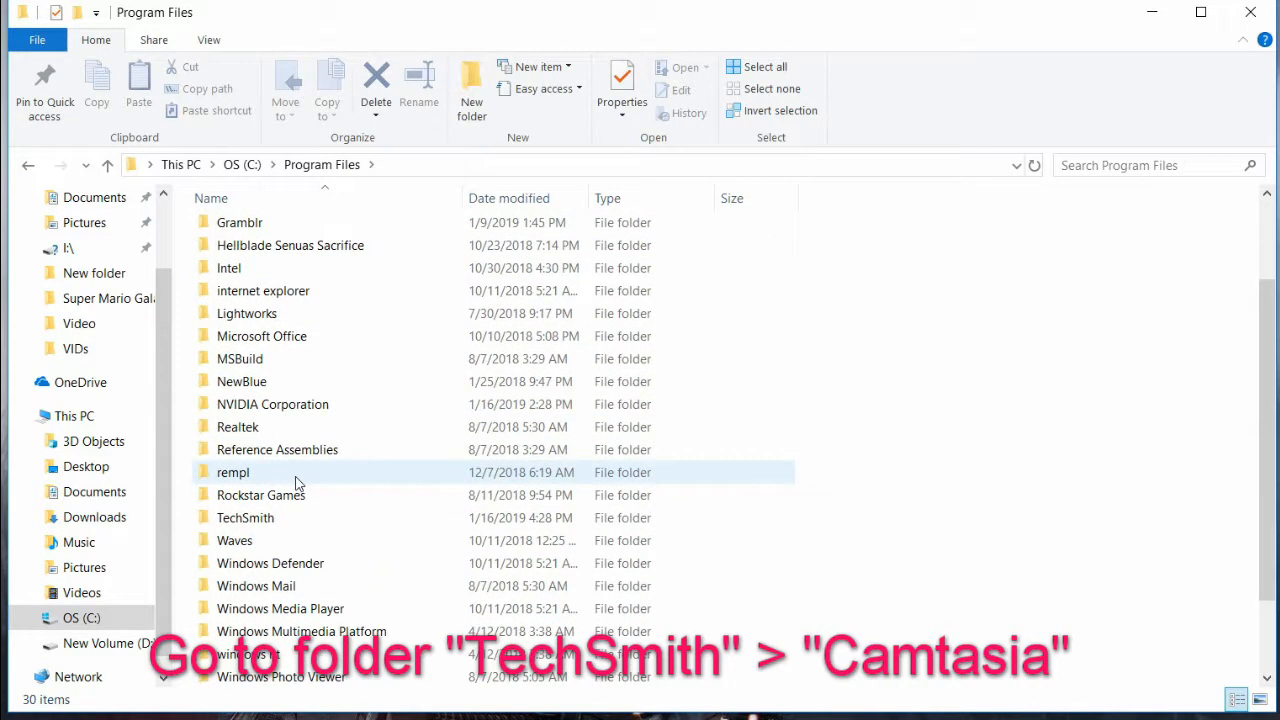
double_click(244, 516)
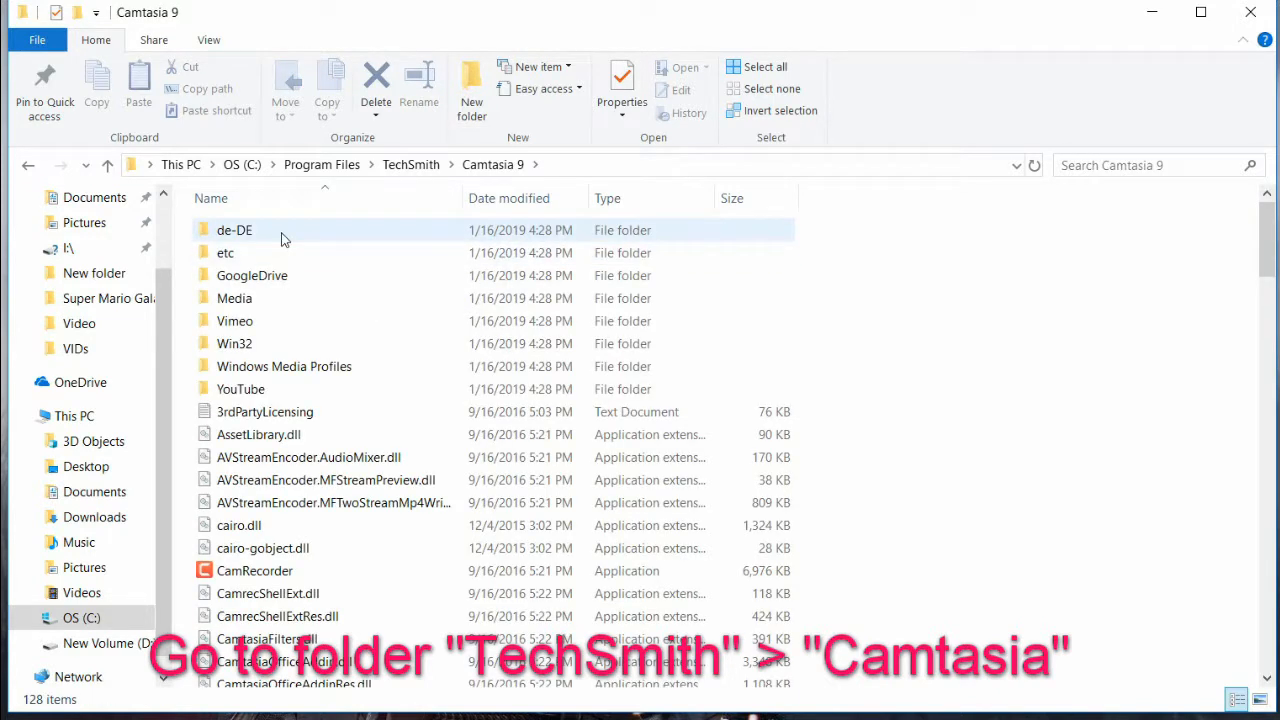
Rename the de-DE language folder in Camtasia 9 to en-EN.
left_click(234, 230)
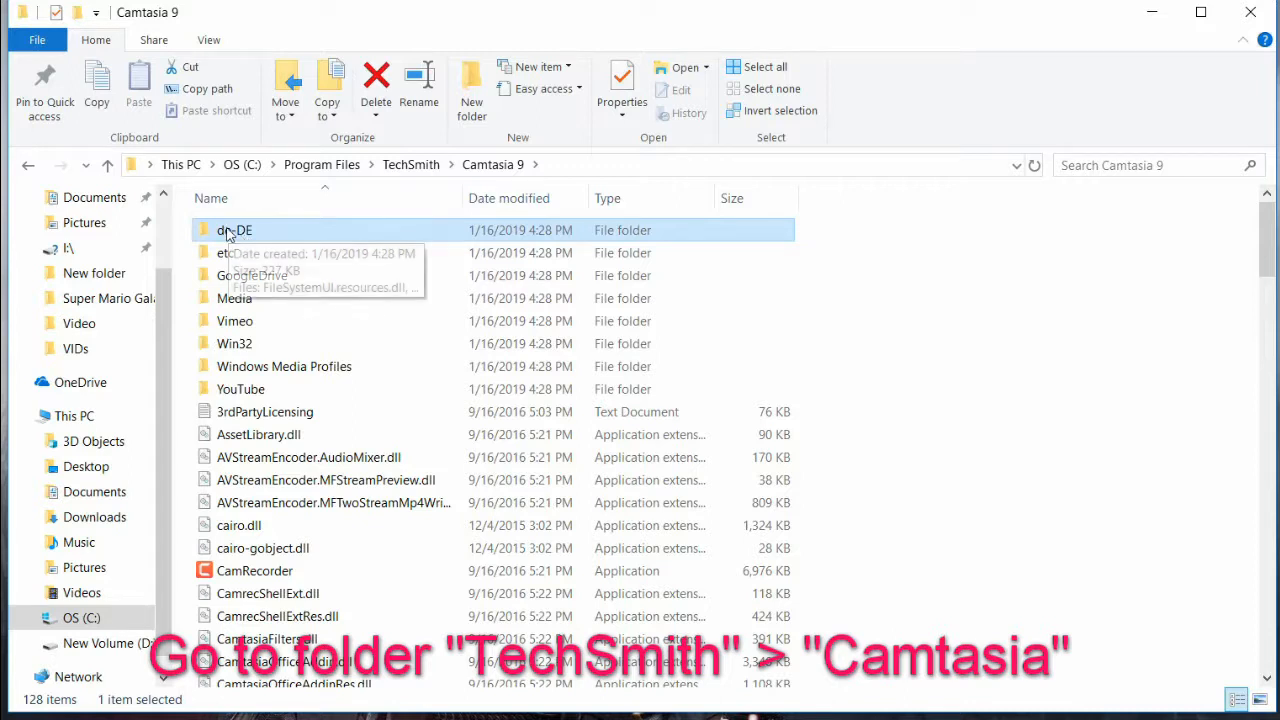
double_click(234, 230)
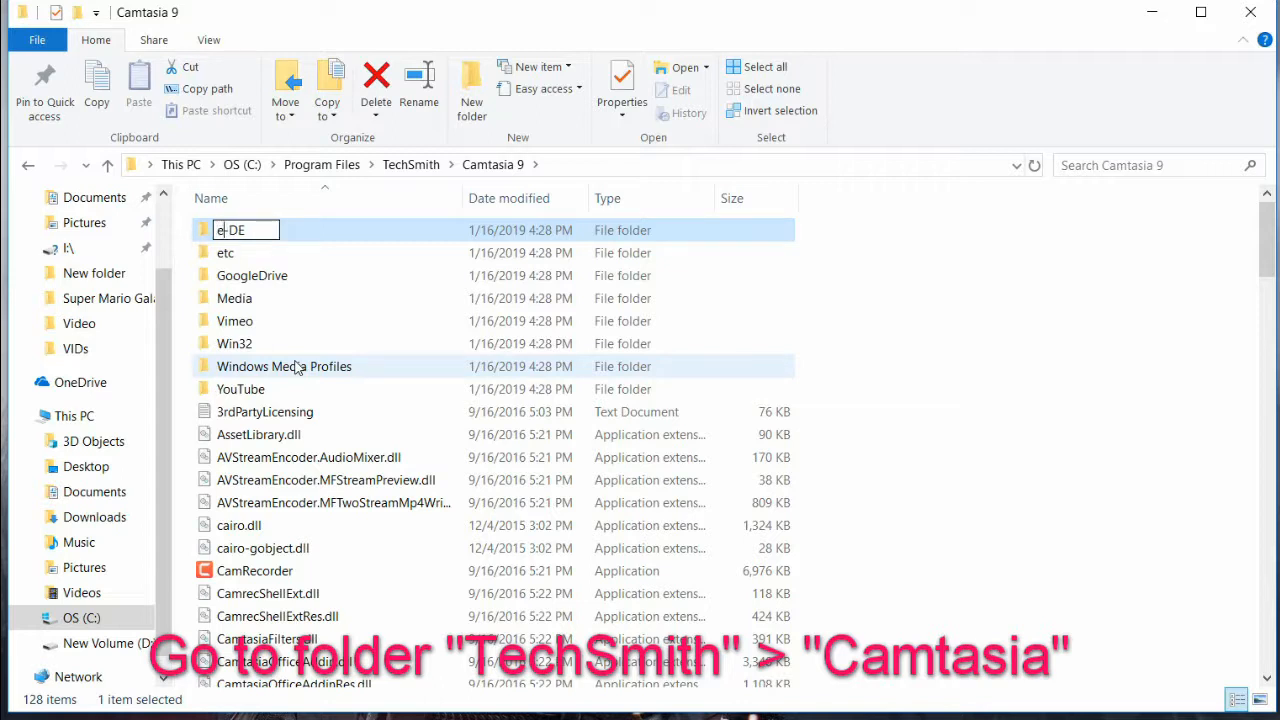
type("en-")
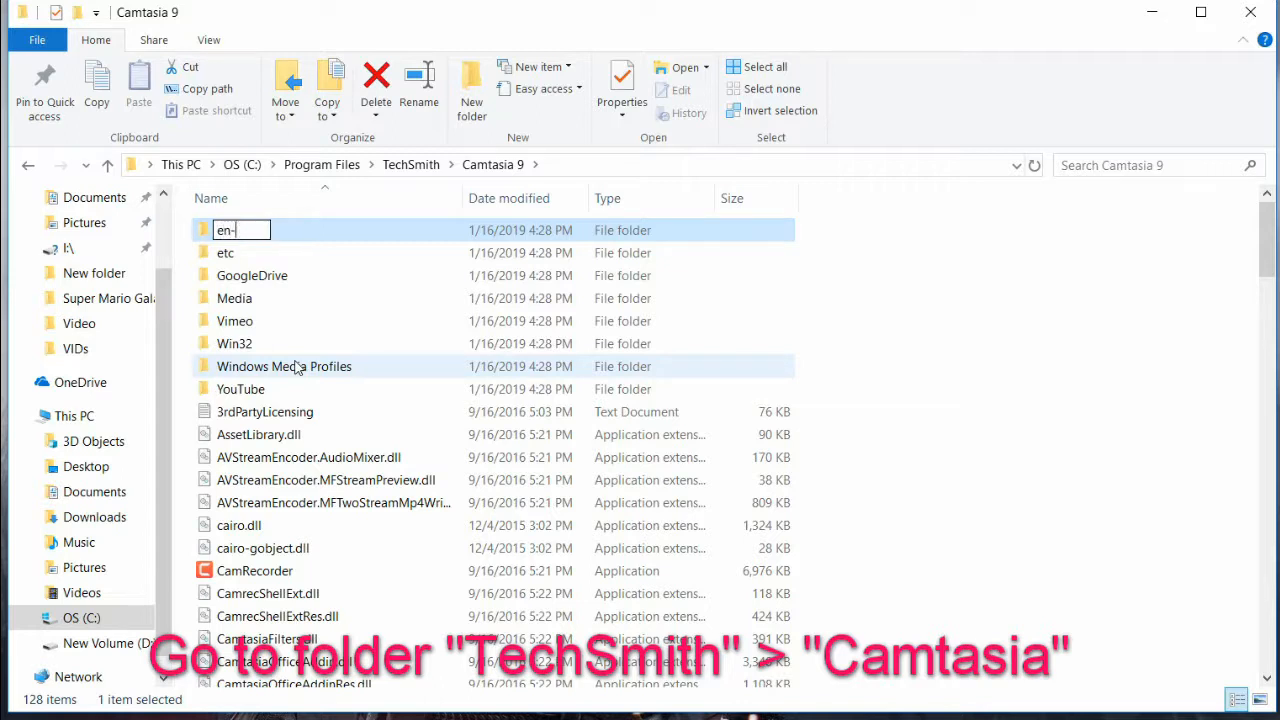
type("EN")
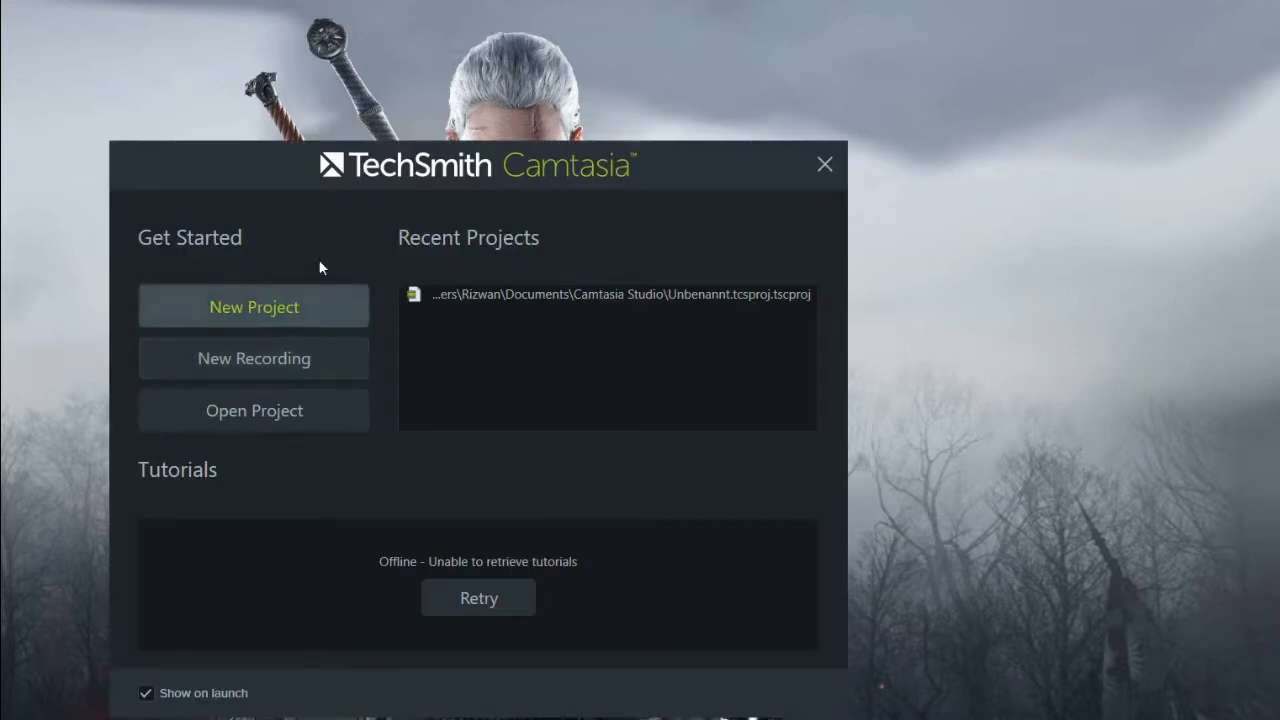
Look over the Camtasia start screen and close it with its X button.
left_click(478, 596)
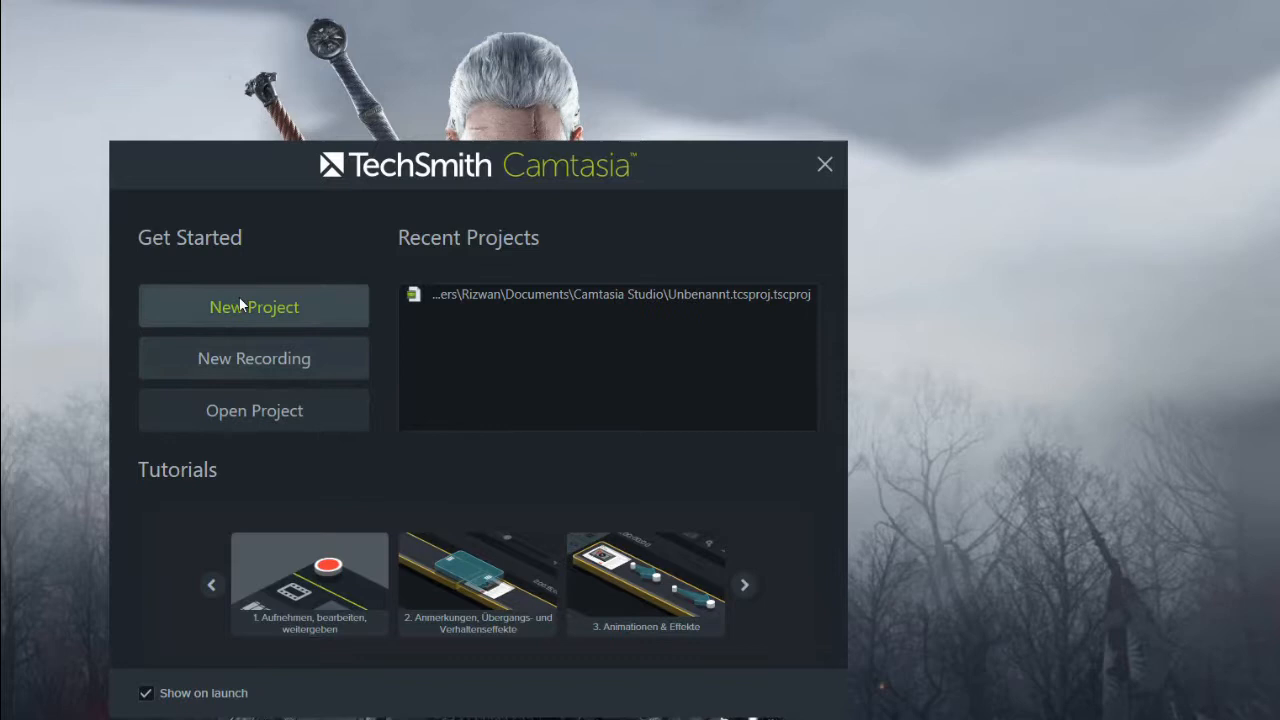
mouse_move(314, 472)
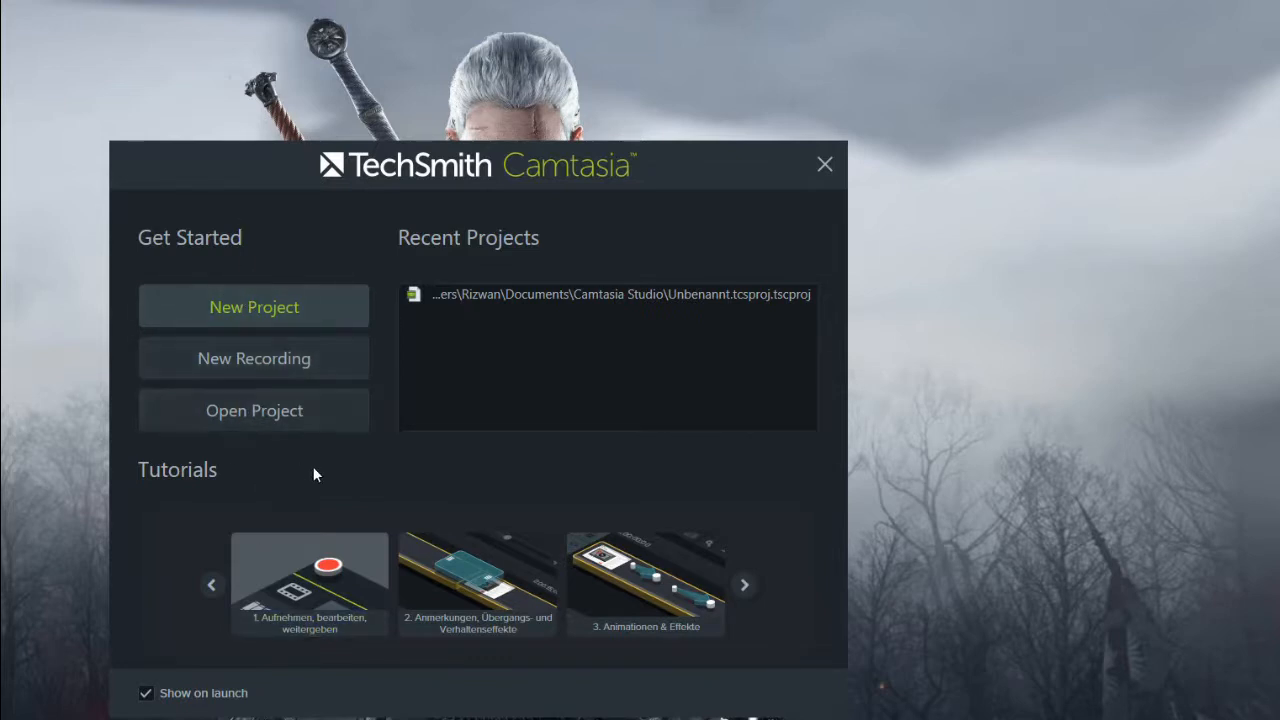
mouse_move(270, 360)
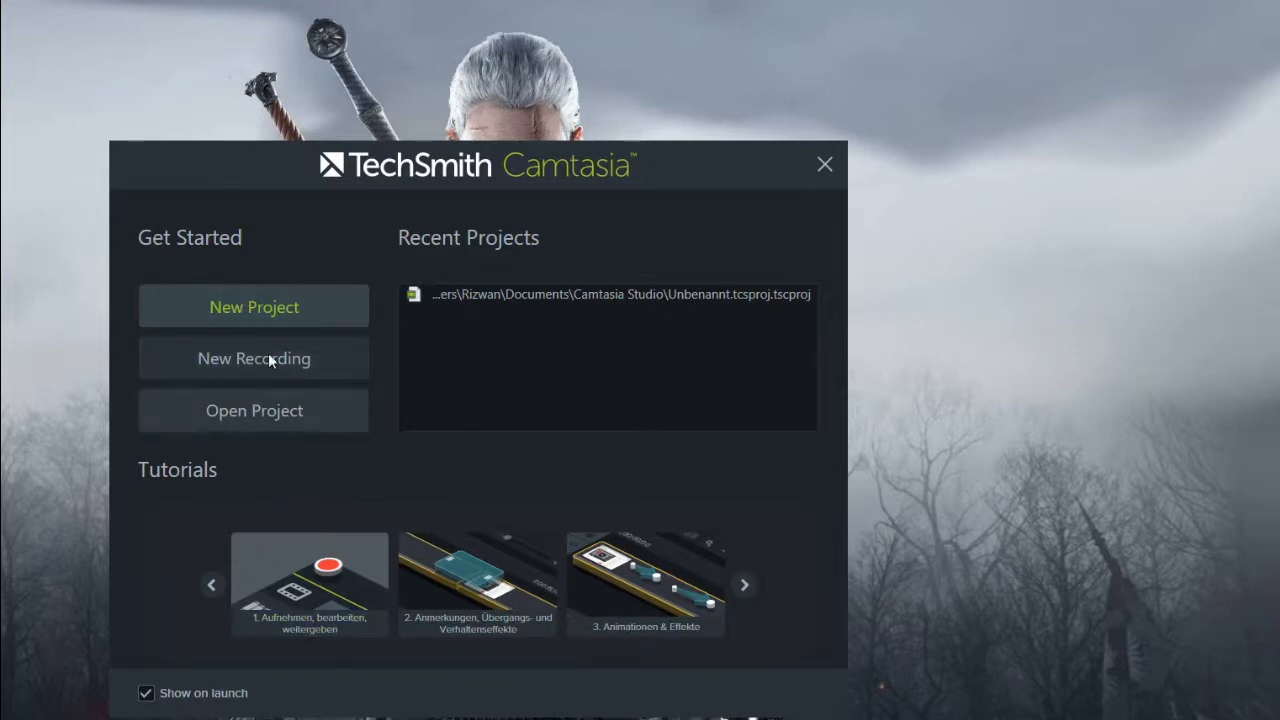
mouse_move(808, 178)
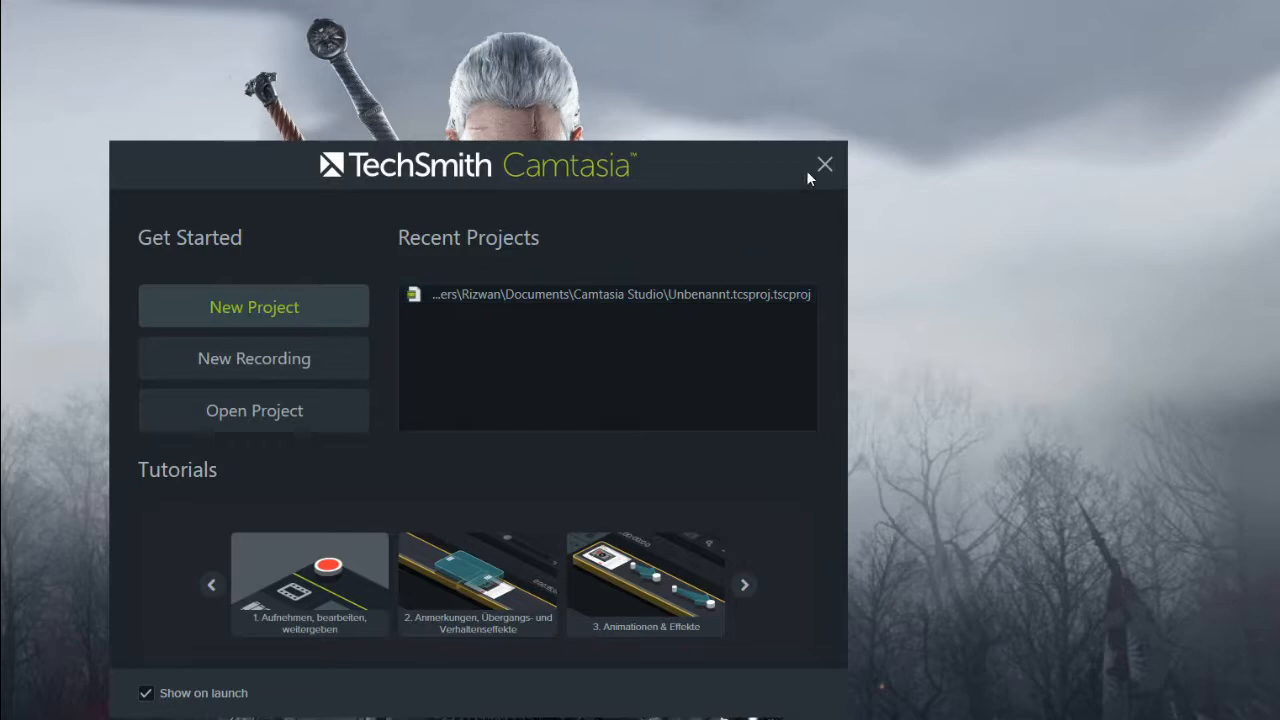
left_click(824, 164)
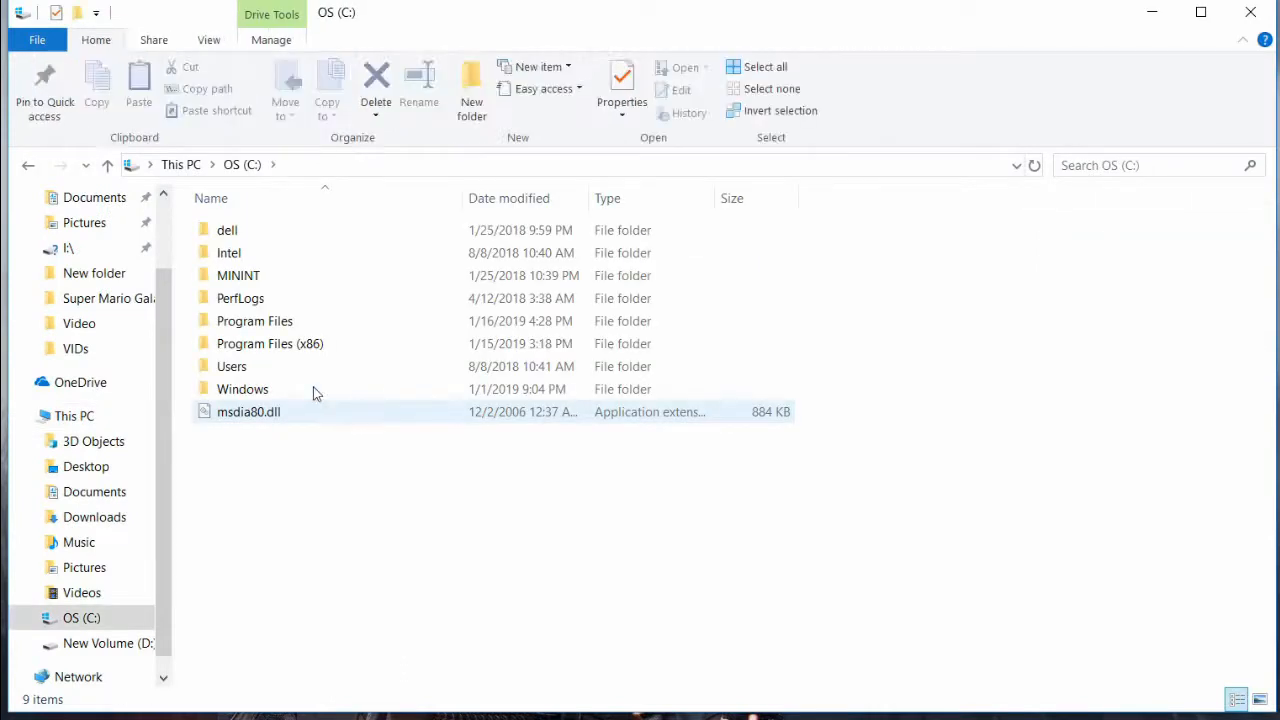
Return to the TechSmith folder via Program Files on drive C.
double_click(254, 320)
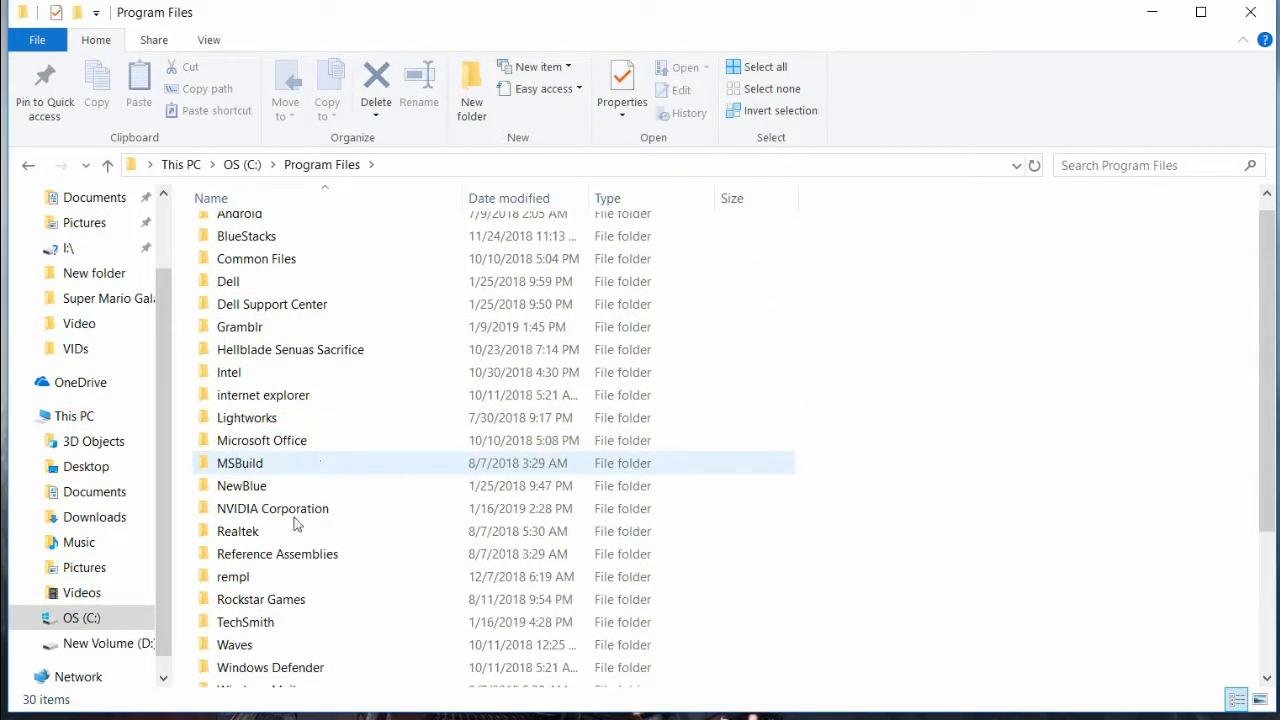
double_click(244, 622)
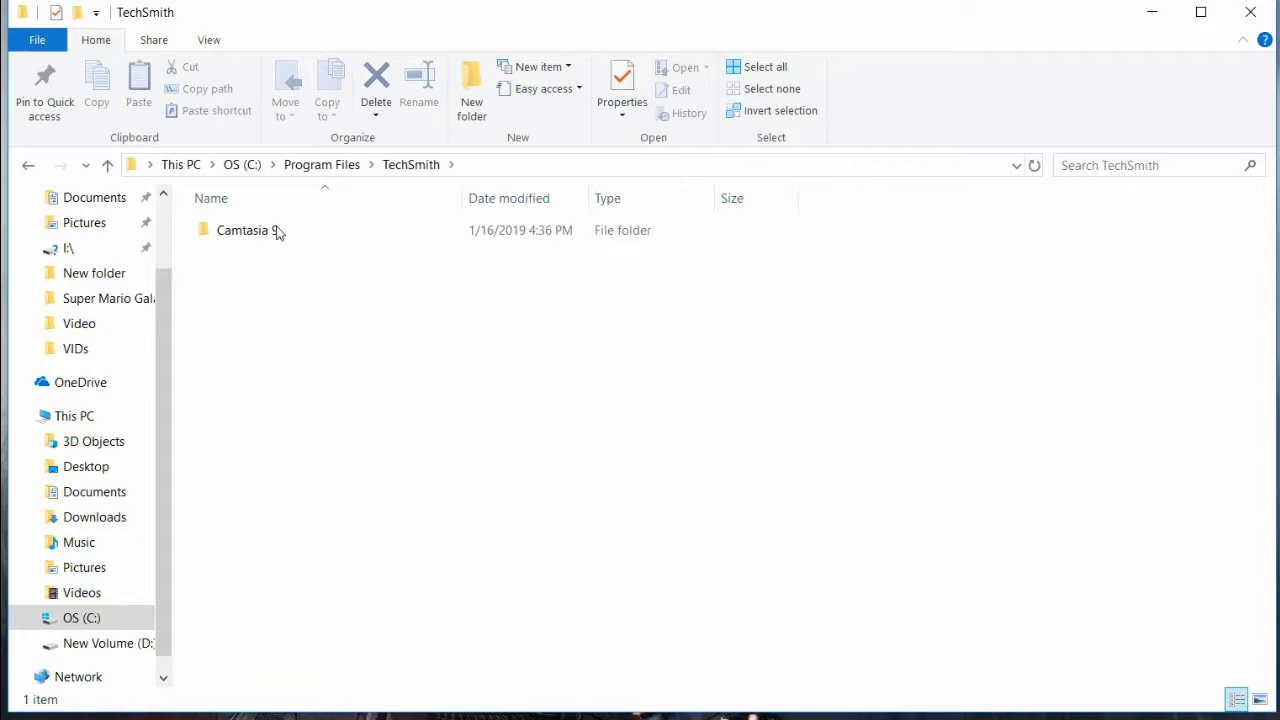